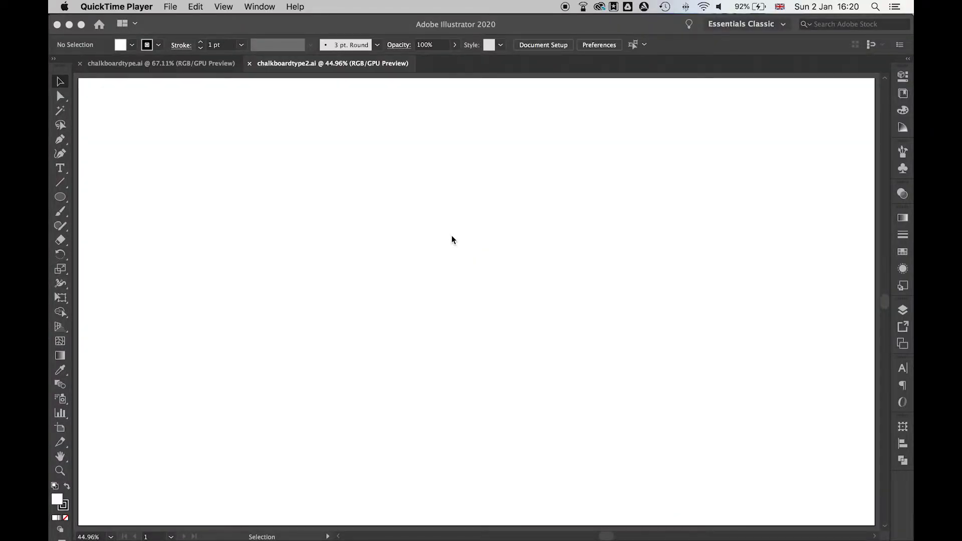
{"action": "mouse_move", "coordinate": [90, 169]}
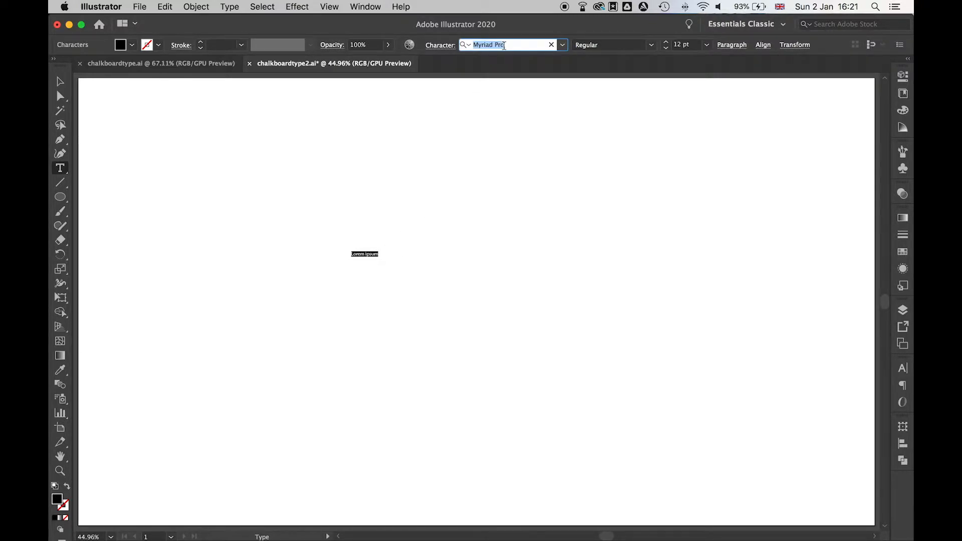
Step: Type CHALKBOARD in Montserrat Bold at 12 pt on the blank artboard
{"action": "type", "text": "mont"}
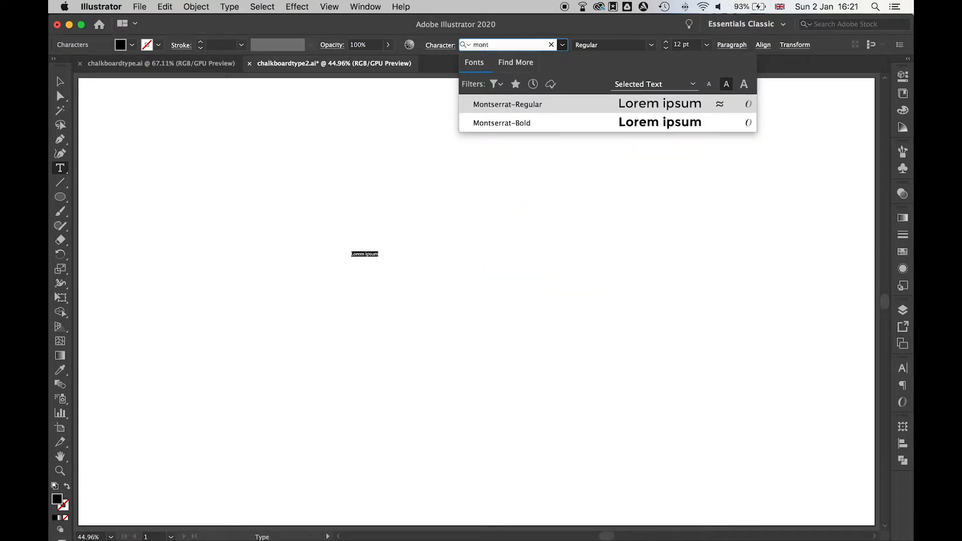
{"action": "left_click", "coordinate": [503, 122]}
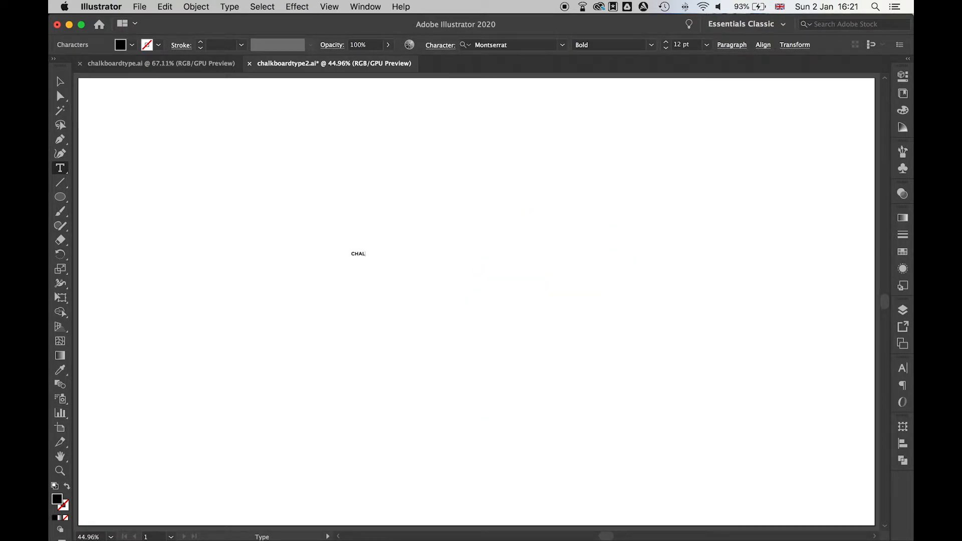
{"action": "type", "text": "KBOARD"}
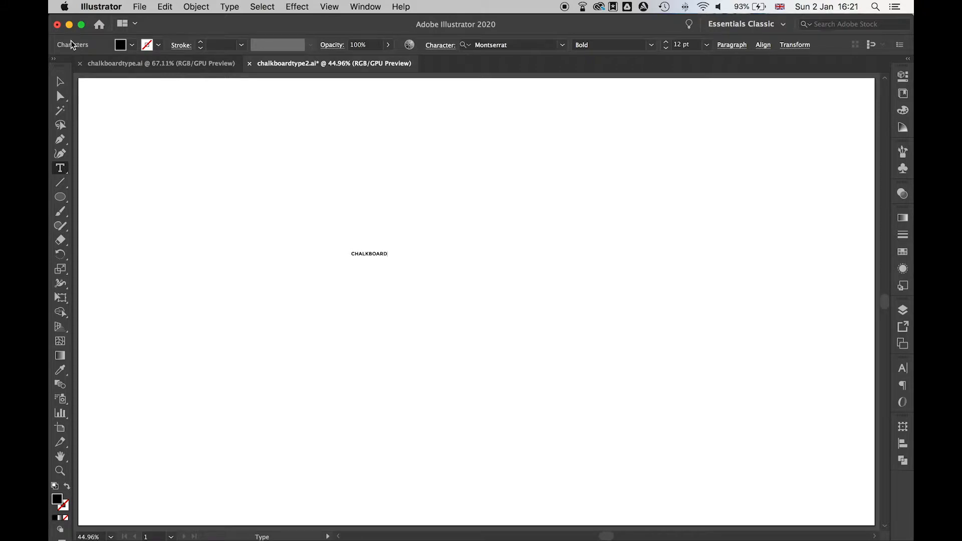
Step: Enlarge CHALKBOARD to about 208 pt, duplicate it below, and make the top copy an outline
{"action": "left_click", "coordinate": [369, 253]}
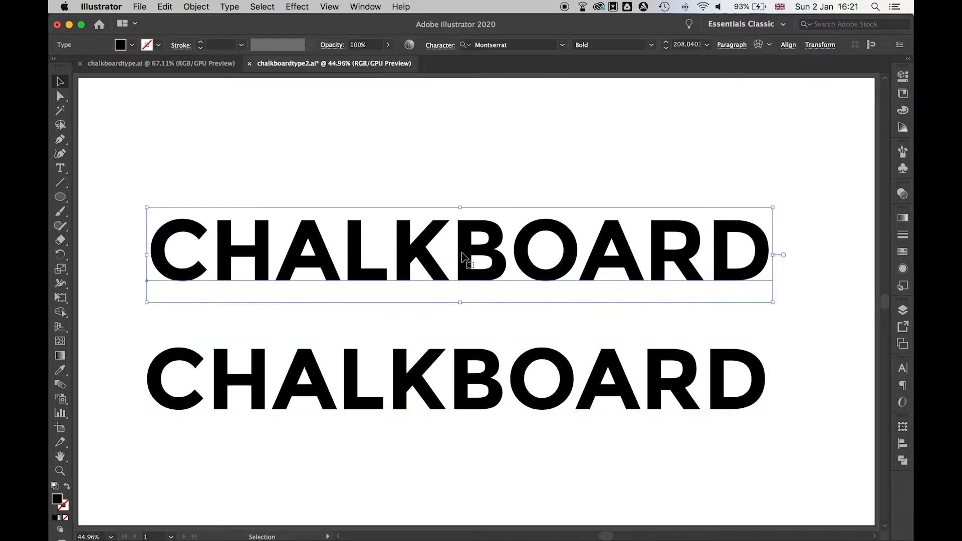
{"action": "mouse_move", "coordinate": [59, 500]}
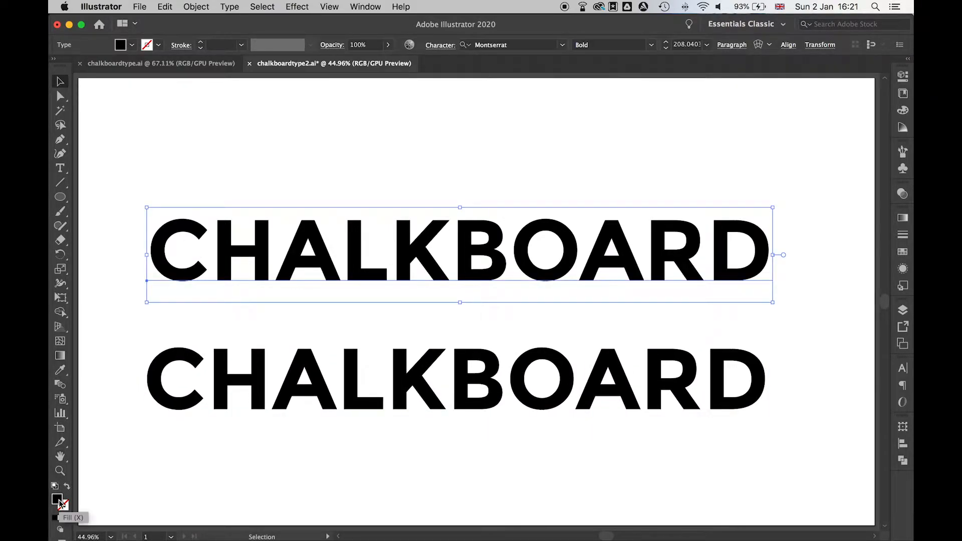
{"action": "left_click", "coordinate": [67, 491]}
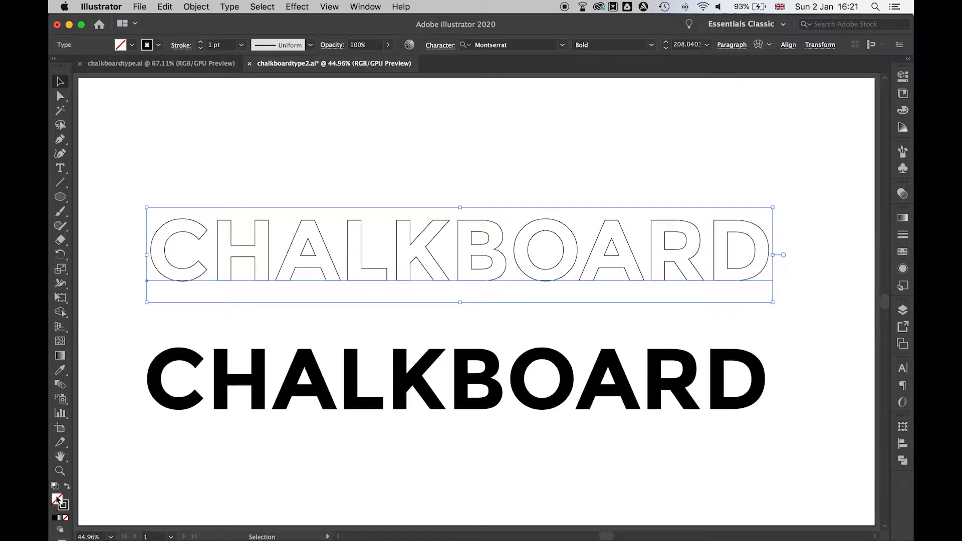
{"action": "left_click", "coordinate": [325, 388]}
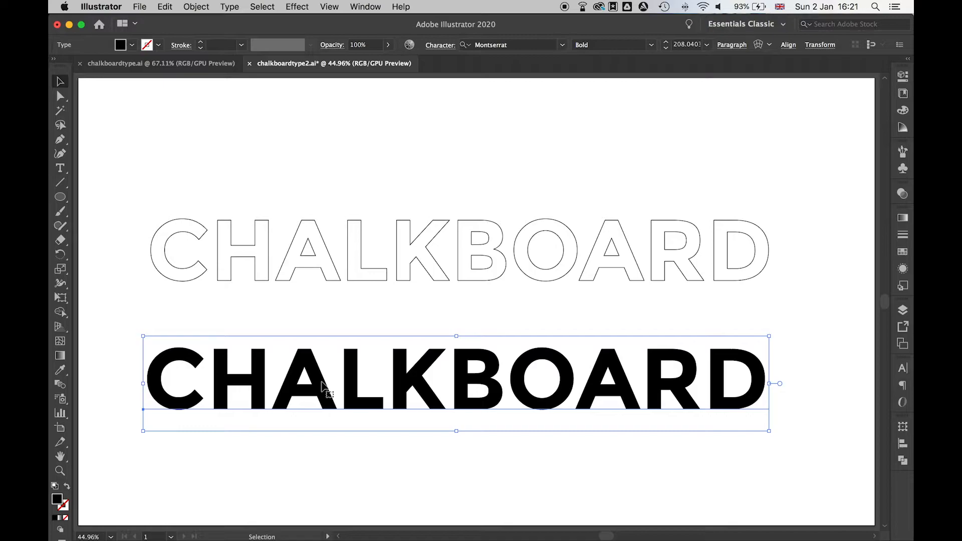
{"action": "left_click", "coordinate": [439, 199]}
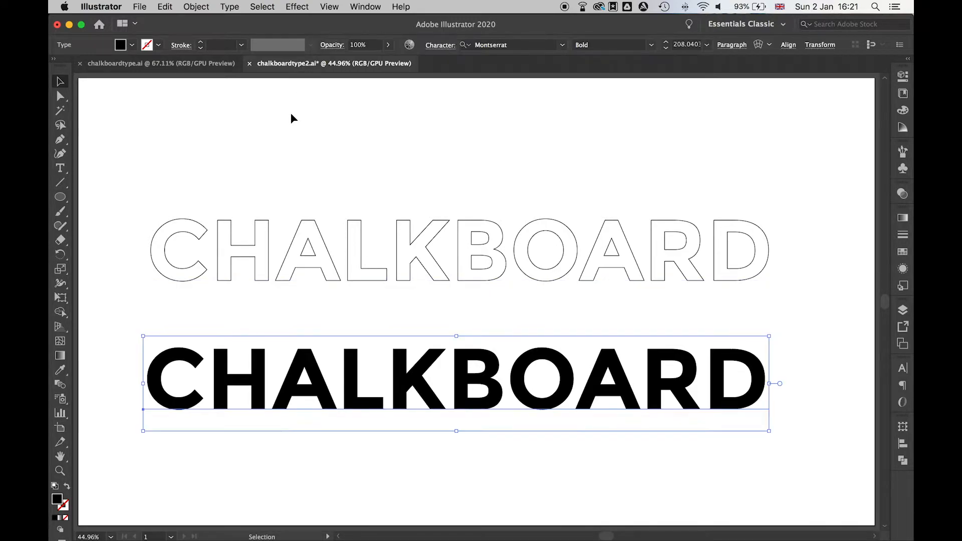
Step: Give the bottom solid word a Scribble effect with adjusted curviness, spacing and variation
{"action": "left_click", "coordinate": [297, 7]}
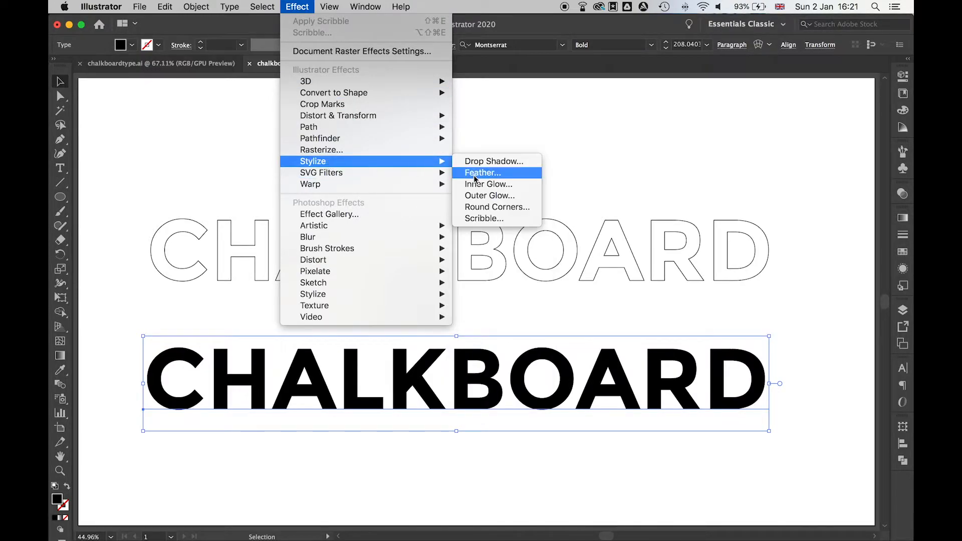
{"action": "left_click", "coordinate": [483, 218]}
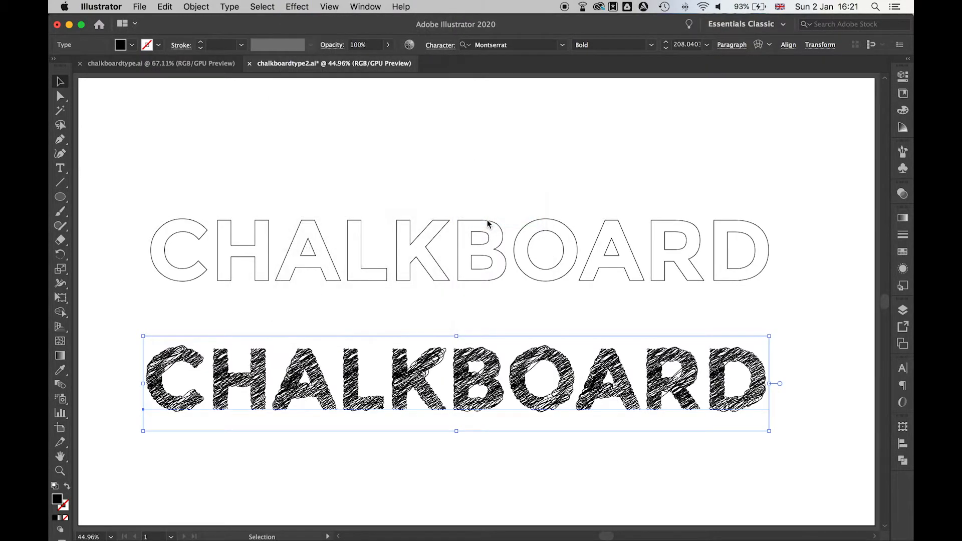
{"action": "left_click", "coordinate": [297, 6]}
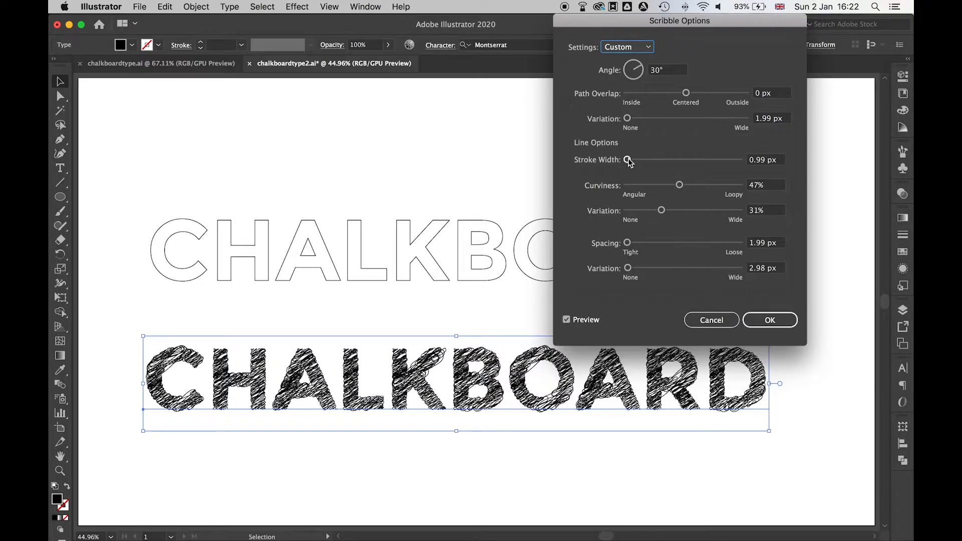
{"action": "mouse_move", "coordinate": [635, 195]}
{"action": "type", "text": "6"}
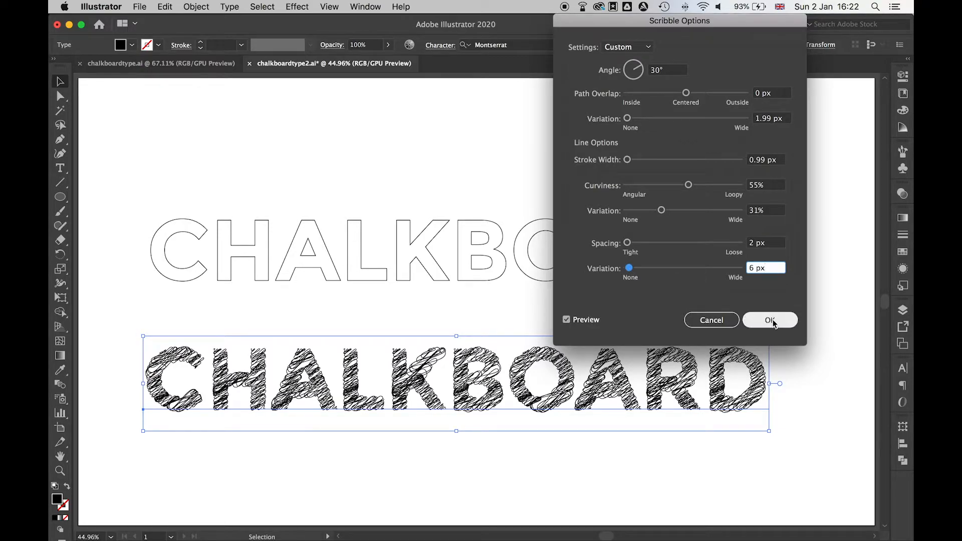
{"action": "left_click", "coordinate": [770, 320]}
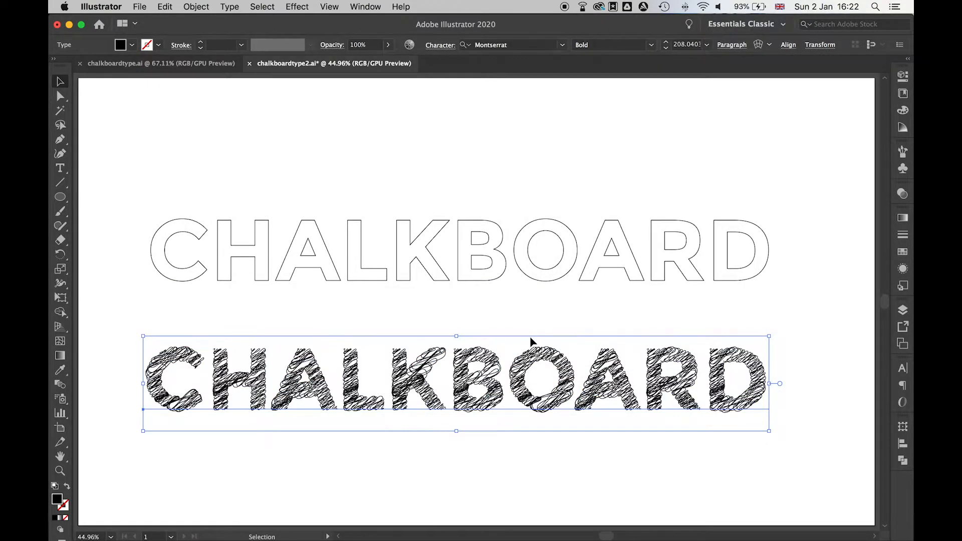
{"action": "mouse_move", "coordinate": [589, 324]}
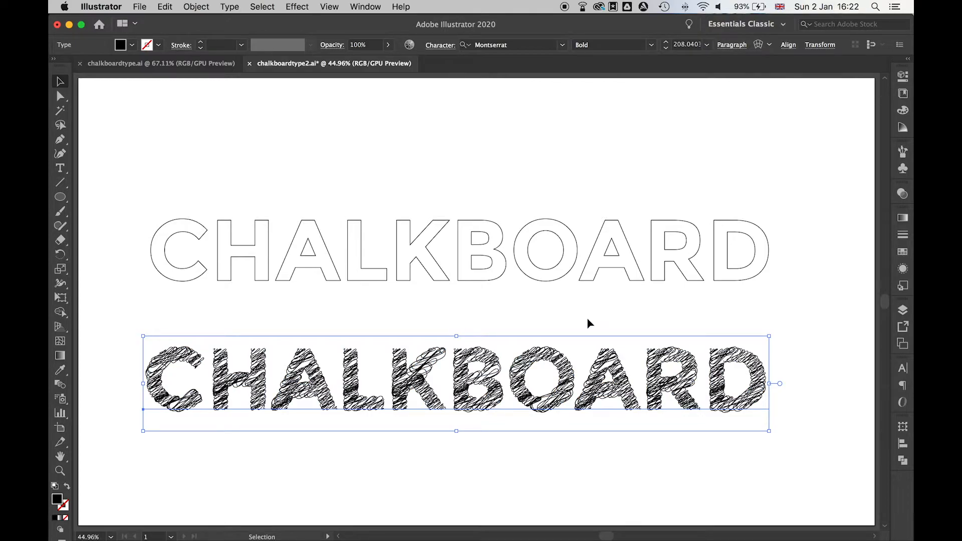
Step: Apply Scribble to the top outlined word: stroke width 2 px, variation 37%, spacing 3
{"action": "left_click", "coordinate": [399, 251]}
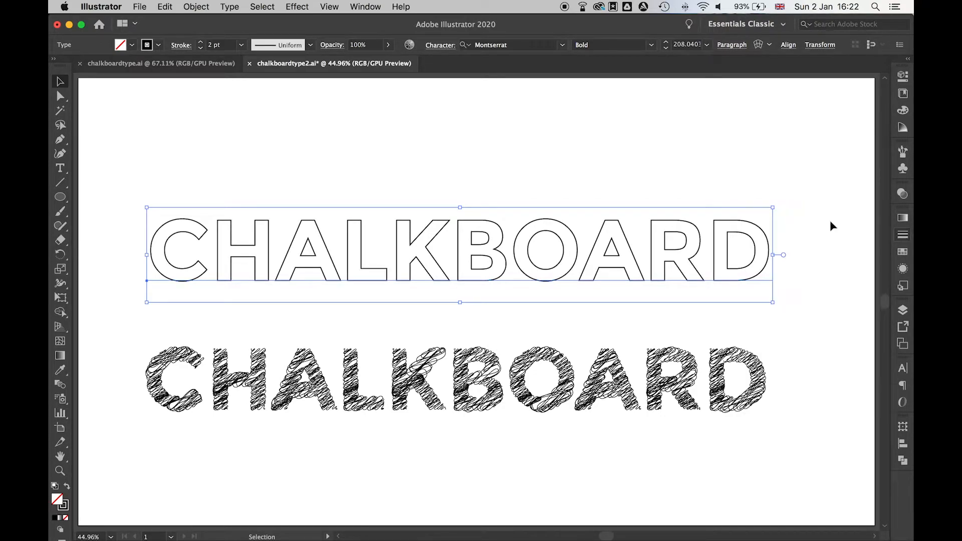
{"action": "left_click", "coordinate": [297, 6]}
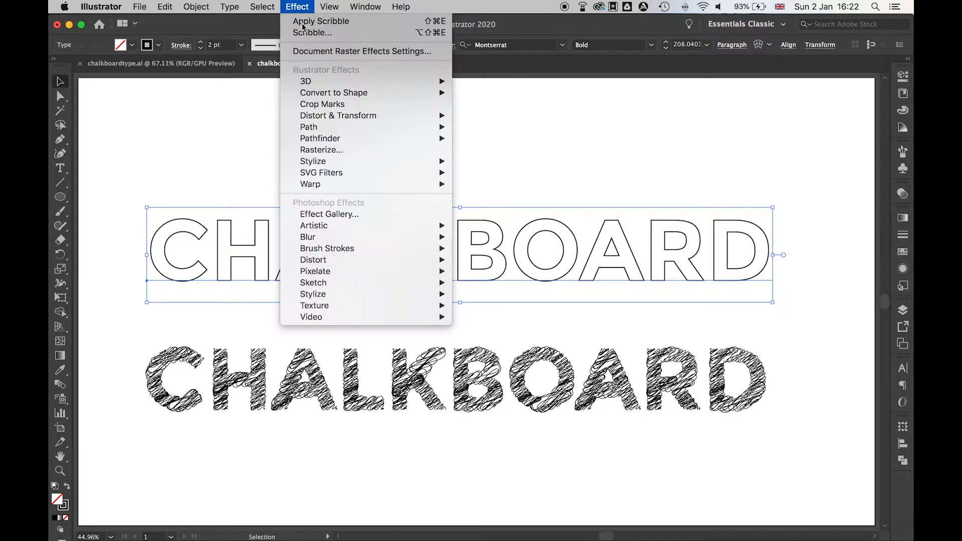
{"action": "mouse_move", "coordinate": [313, 160]}
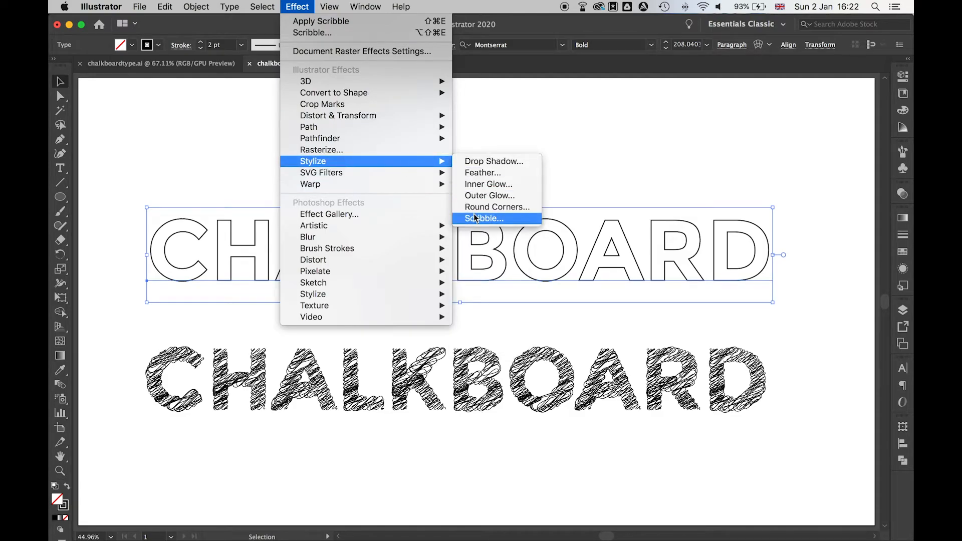
{"action": "left_click", "coordinate": [484, 218]}
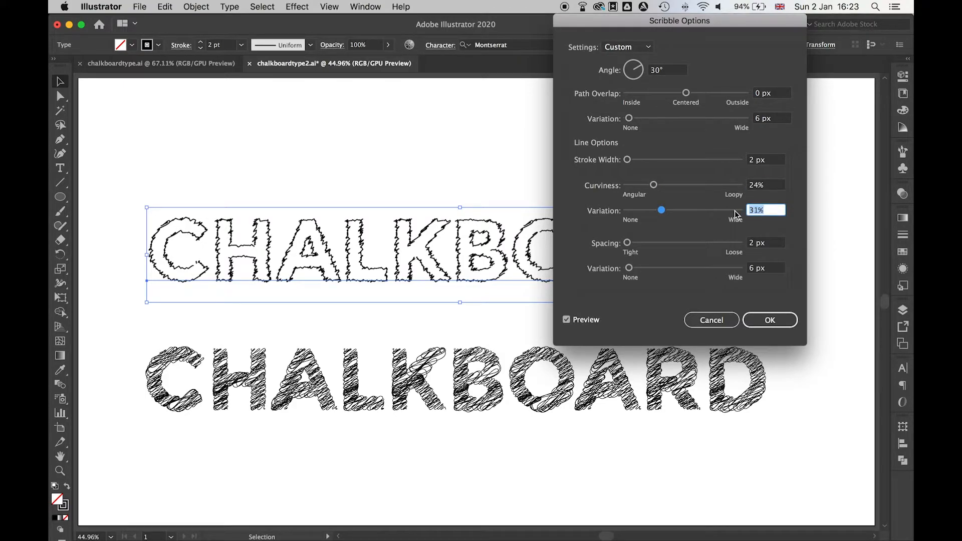
{"action": "type", "text": "37"}
{"action": "left_click", "coordinate": [767, 242]}
{"action": "type", "text": "3"}
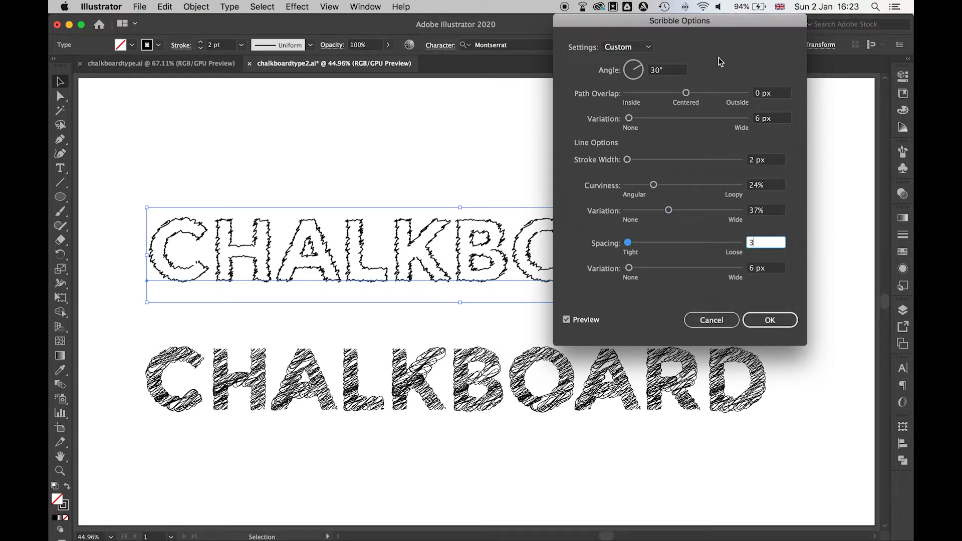
{"action": "mouse_move", "coordinate": [657, 169]}
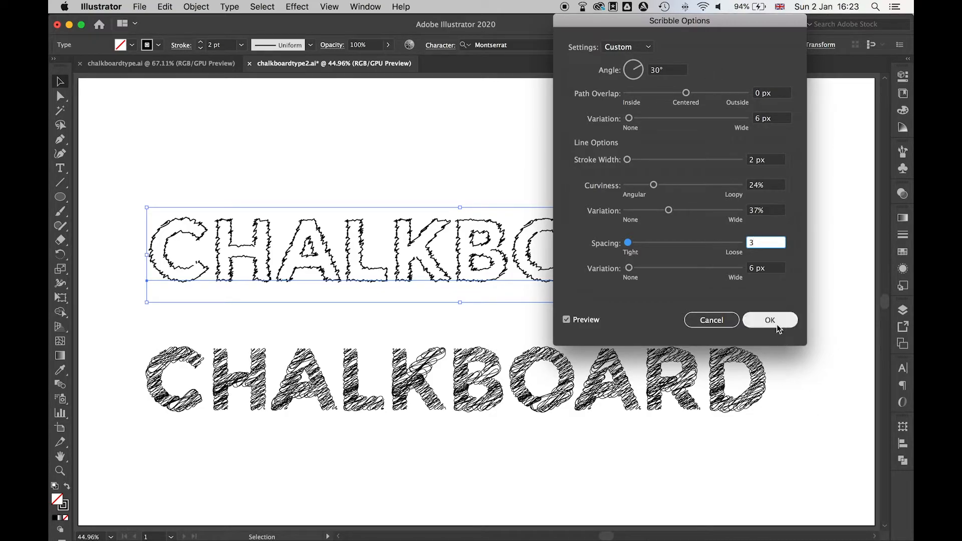
{"action": "left_click", "coordinate": [770, 319]}
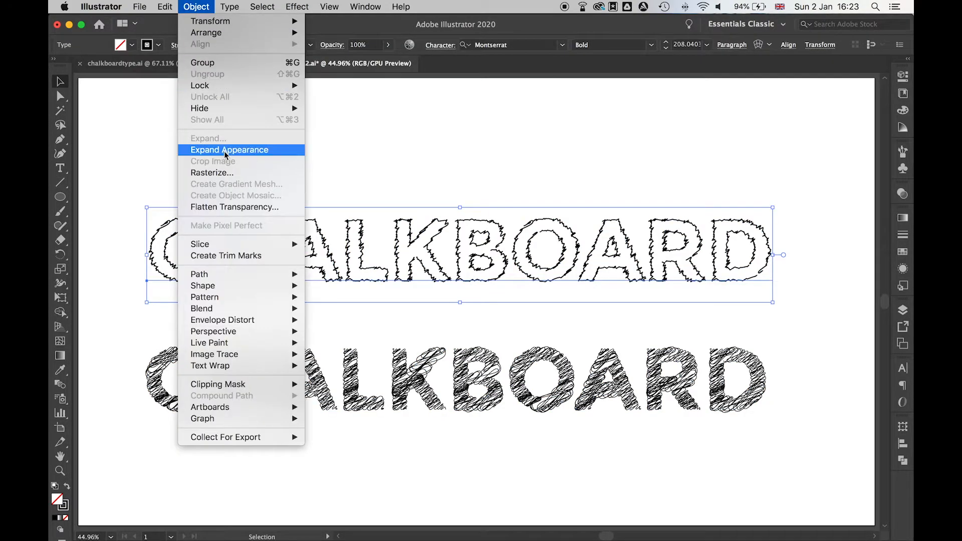
Step: Expand the top word's appearance, then expand its fill and stroke into paths
{"action": "left_click", "coordinate": [229, 150]}
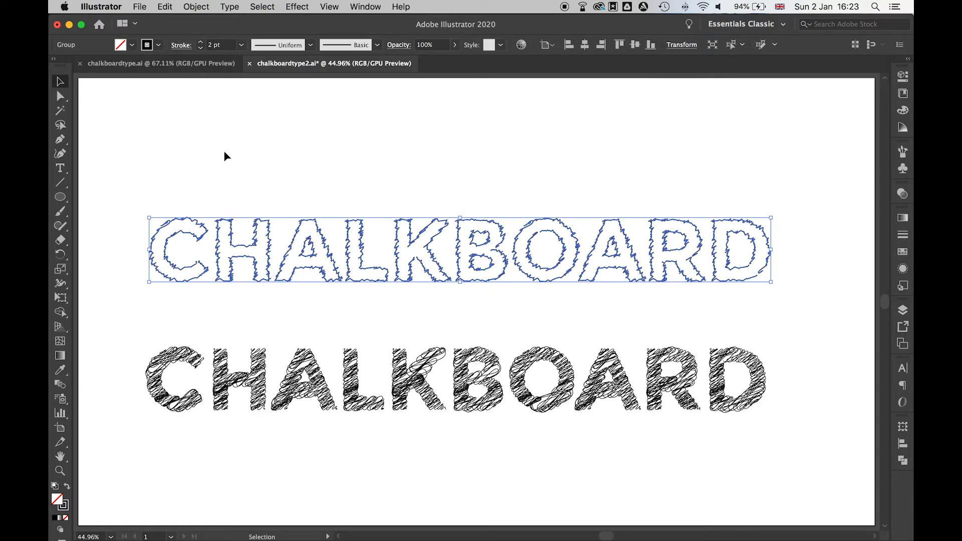
{"action": "left_click", "coordinate": [196, 6]}
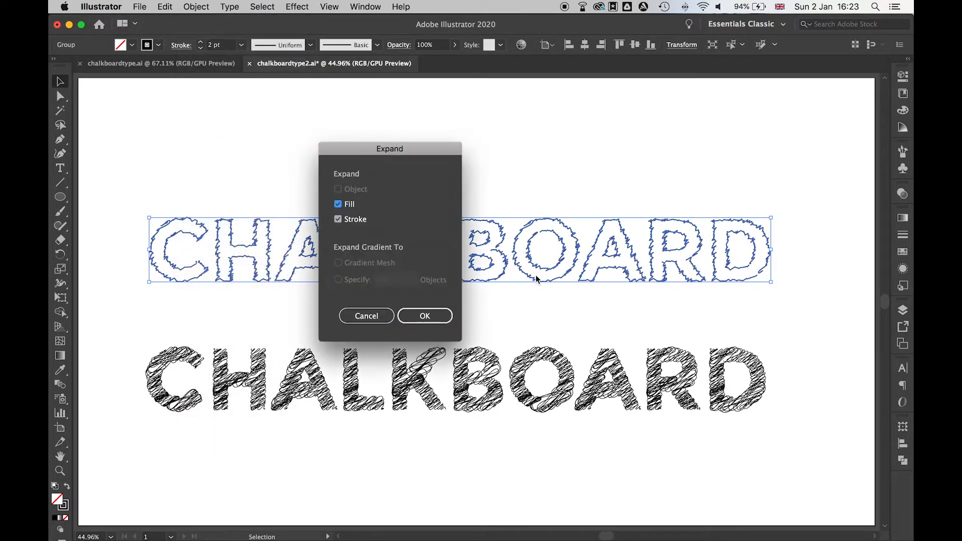
{"action": "left_click", "coordinate": [425, 315]}
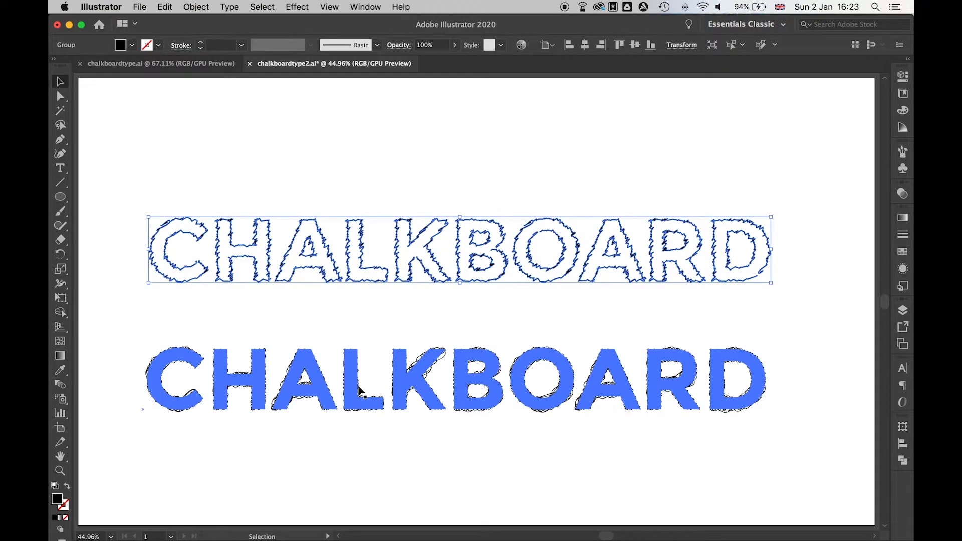
{"action": "left_click", "coordinate": [196, 7]}
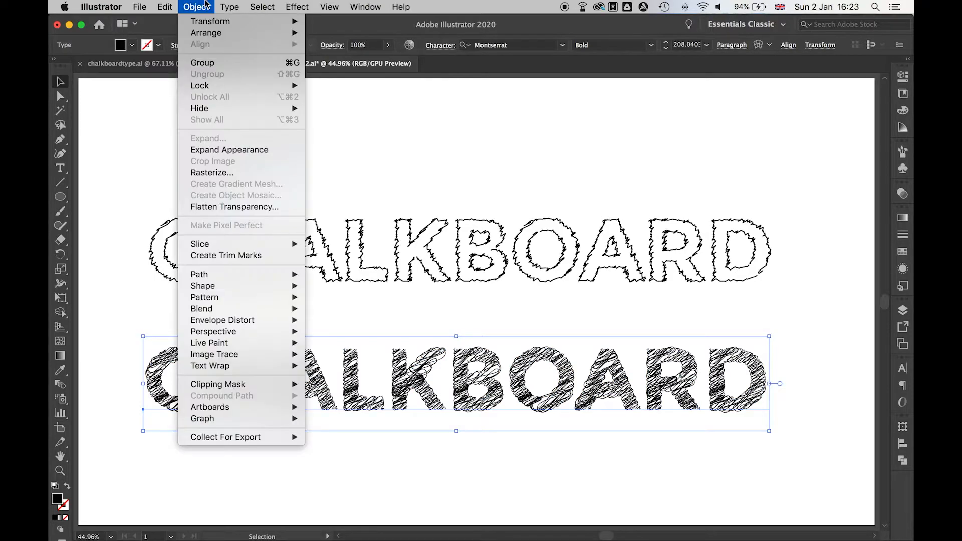
Step: Expand the bottom scribbled word's appearance and its fill and stroke into paths
{"action": "left_click", "coordinate": [202, 62]}
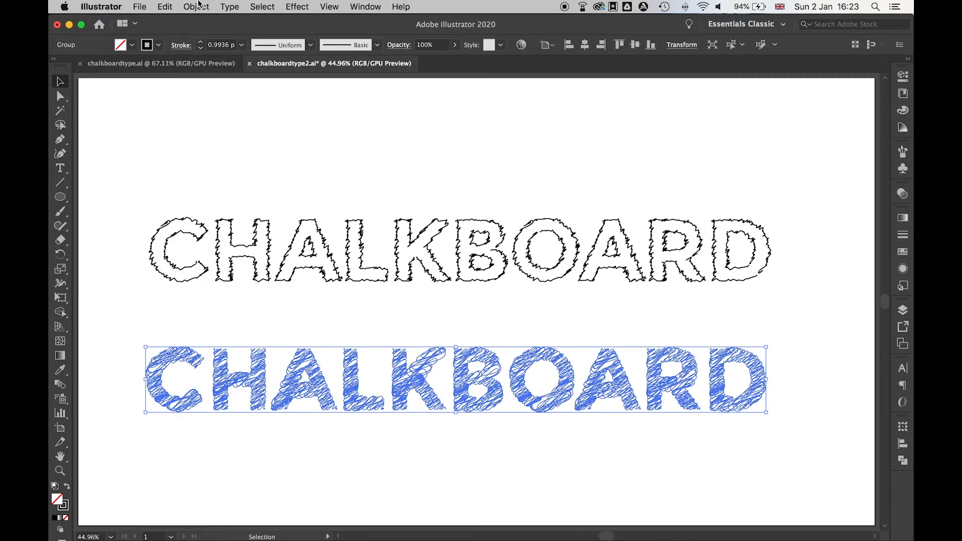
{"action": "left_click", "coordinate": [196, 7]}
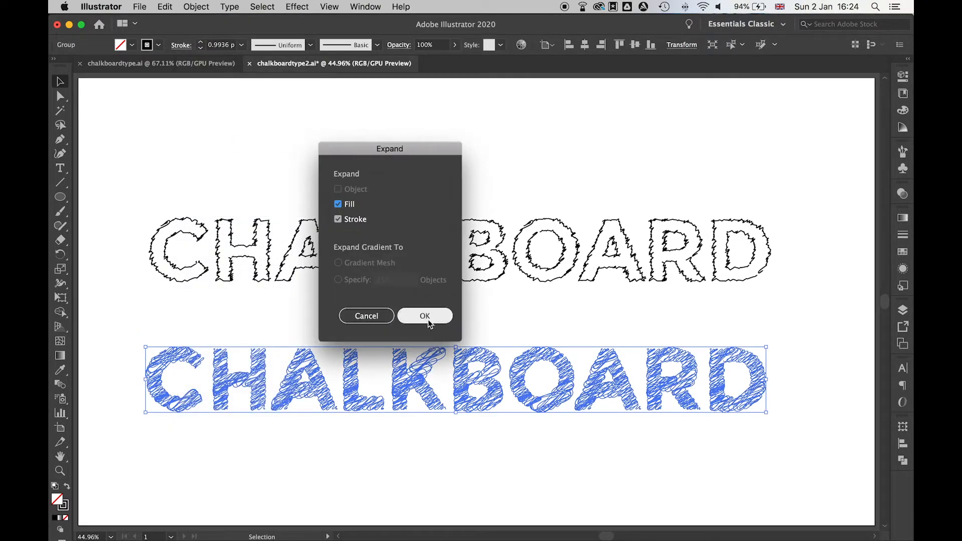
{"action": "left_click", "coordinate": [425, 315]}
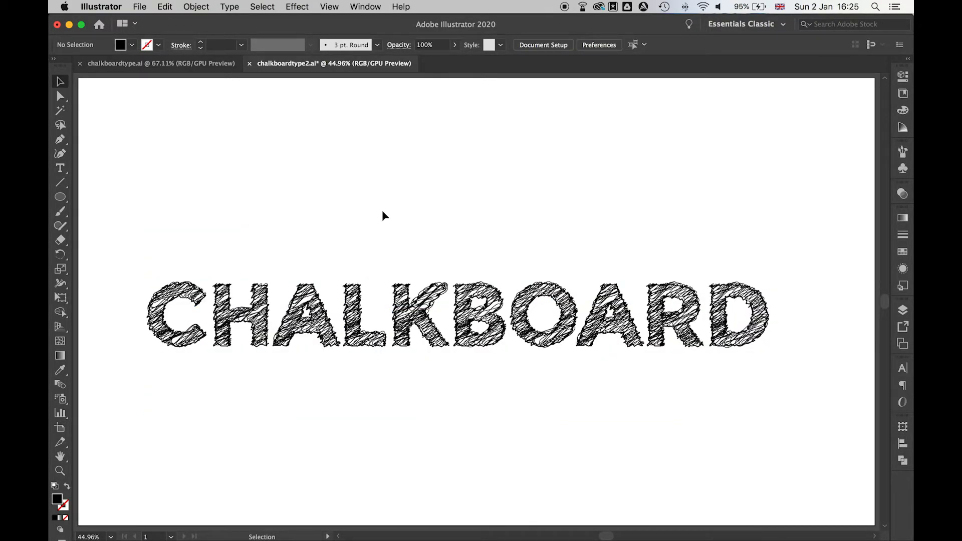
Step: Ungroup the stacked CHALKBOARD artwork into separate pieces, then deselect
{"action": "left_click", "coordinate": [417, 313]}
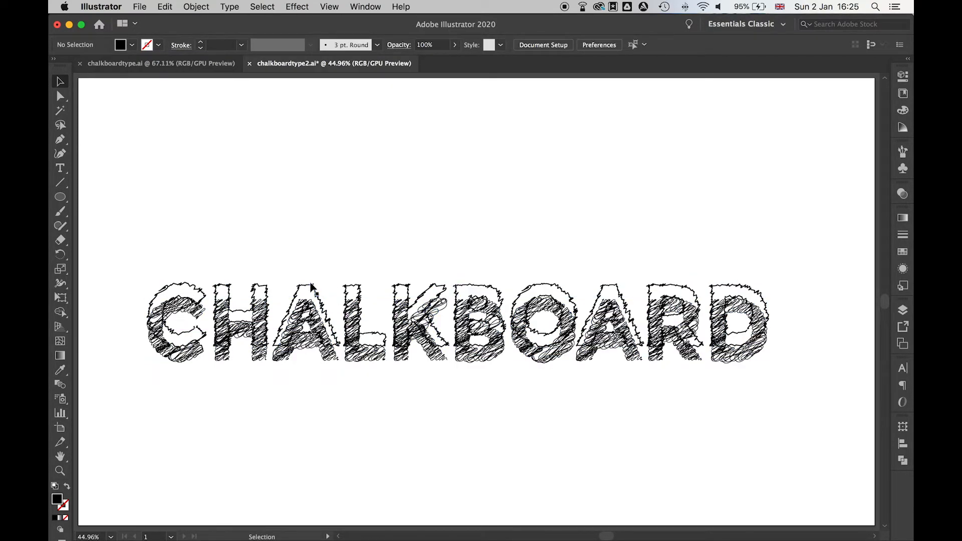
{"action": "right_click", "coordinate": [329, 298]}
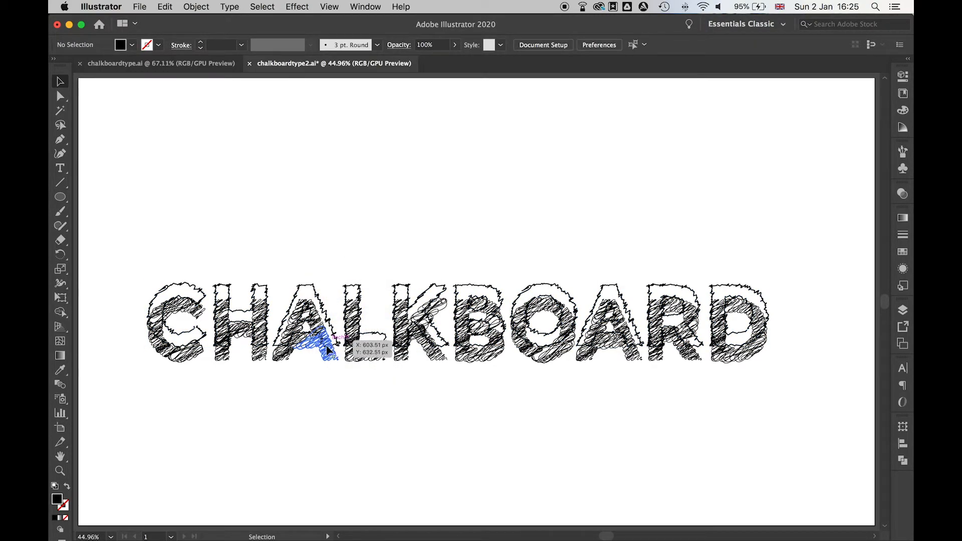
{"action": "right_click", "coordinate": [329, 350]}
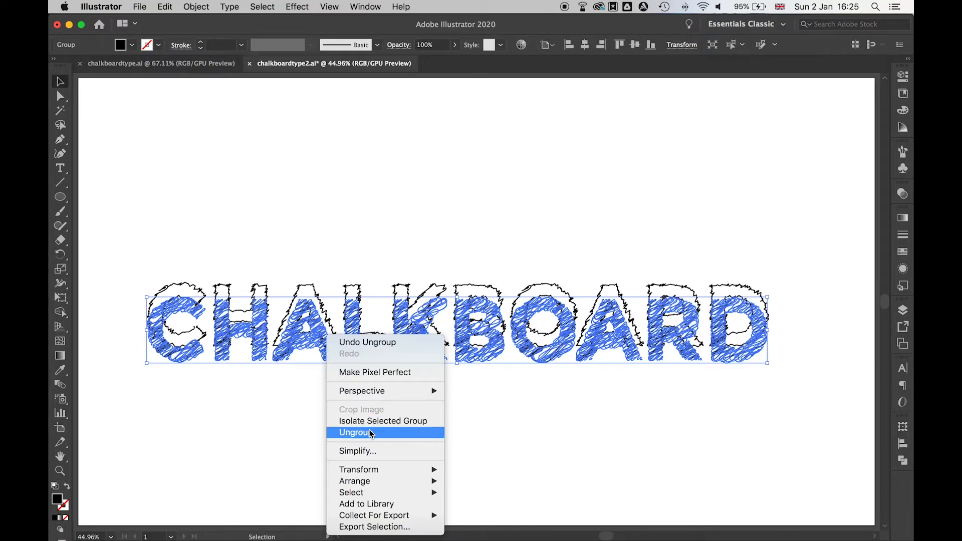
{"action": "left_click", "coordinate": [355, 433]}
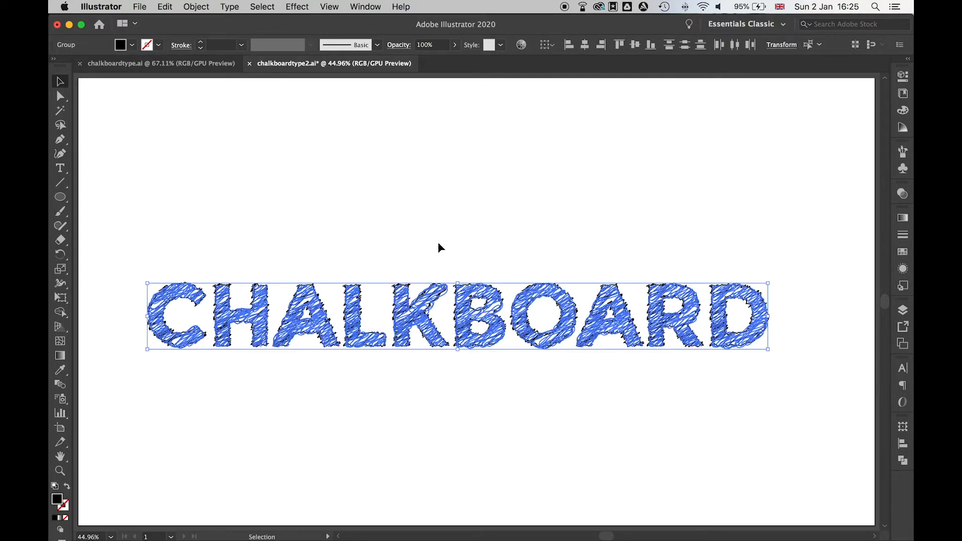
{"action": "left_click", "coordinate": [273, 257]}
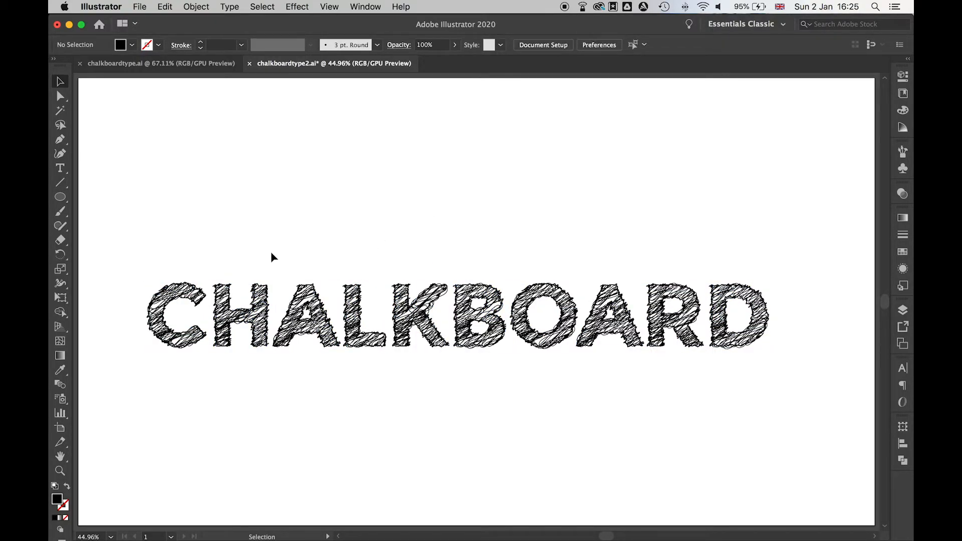
Step: Group the C letter's scribble and outline together, and select then deselect the A
{"action": "left_click", "coordinate": [178, 316]}
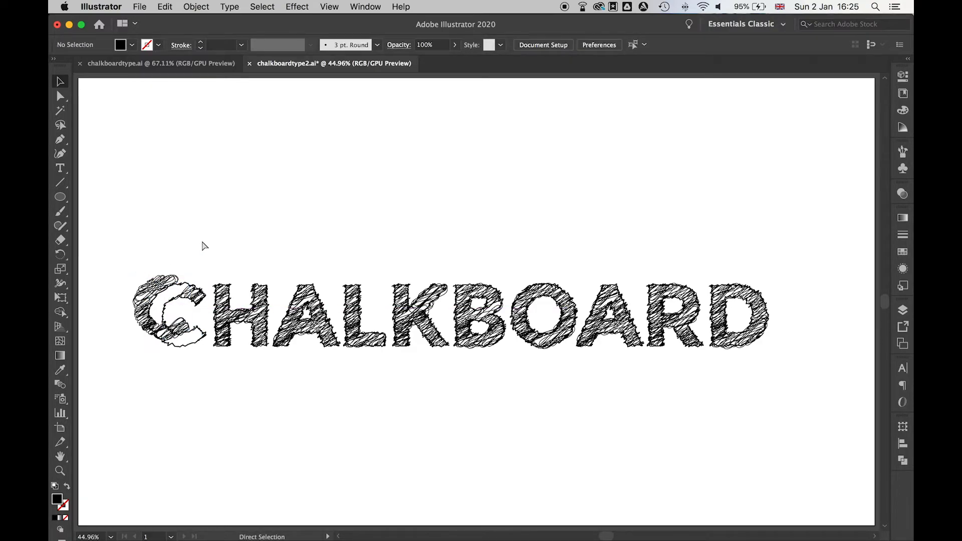
{"action": "left_click", "coordinate": [178, 316]}
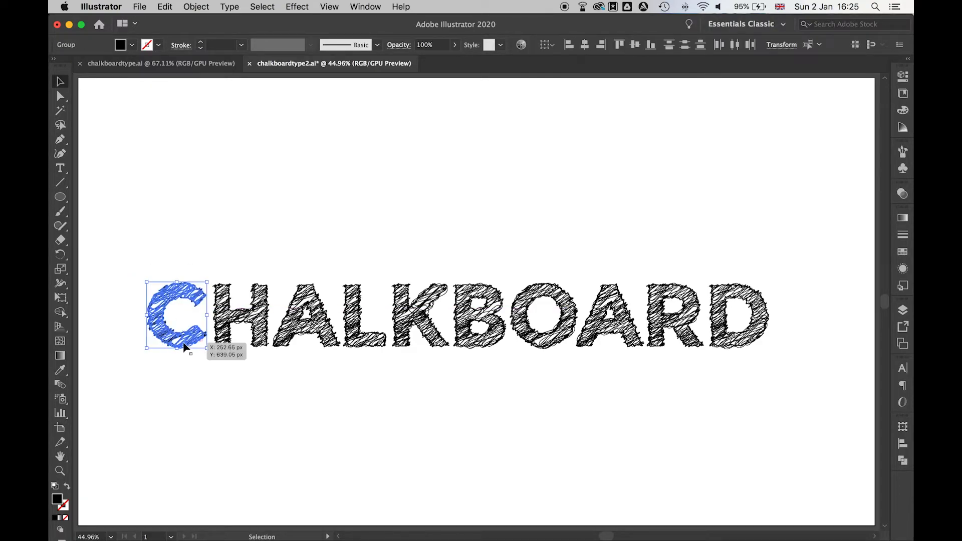
{"action": "mouse_move", "coordinate": [240, 443]}
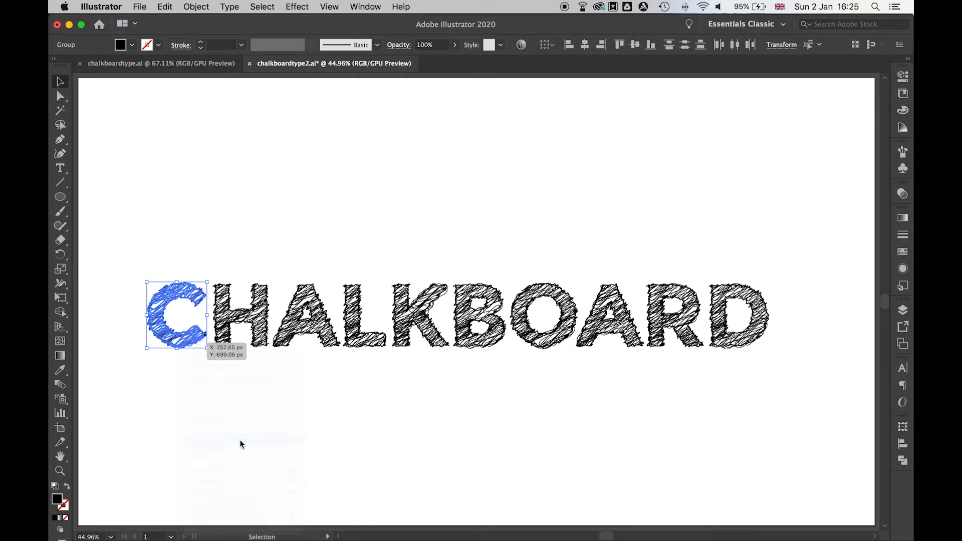
{"action": "left_click", "coordinate": [240, 316]}
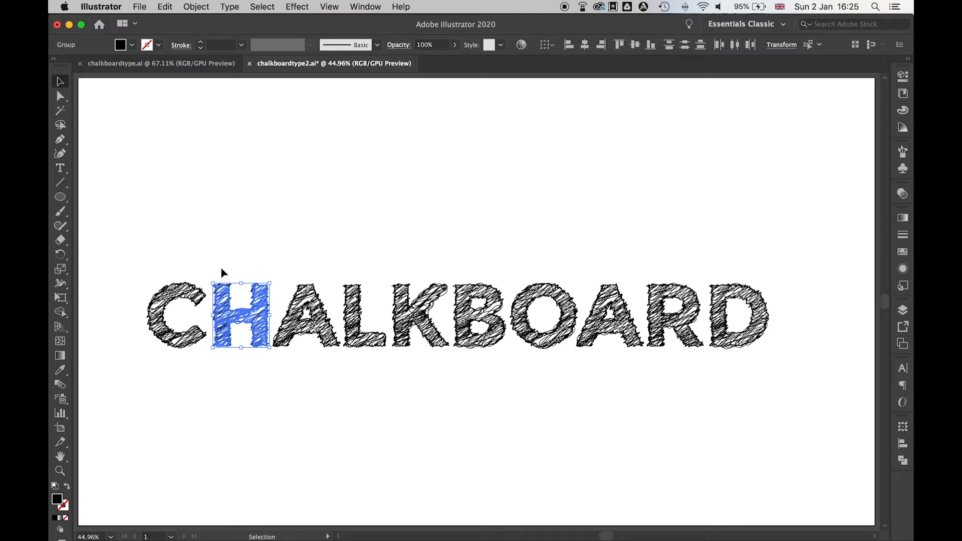
{"action": "left_click", "coordinate": [306, 316]}
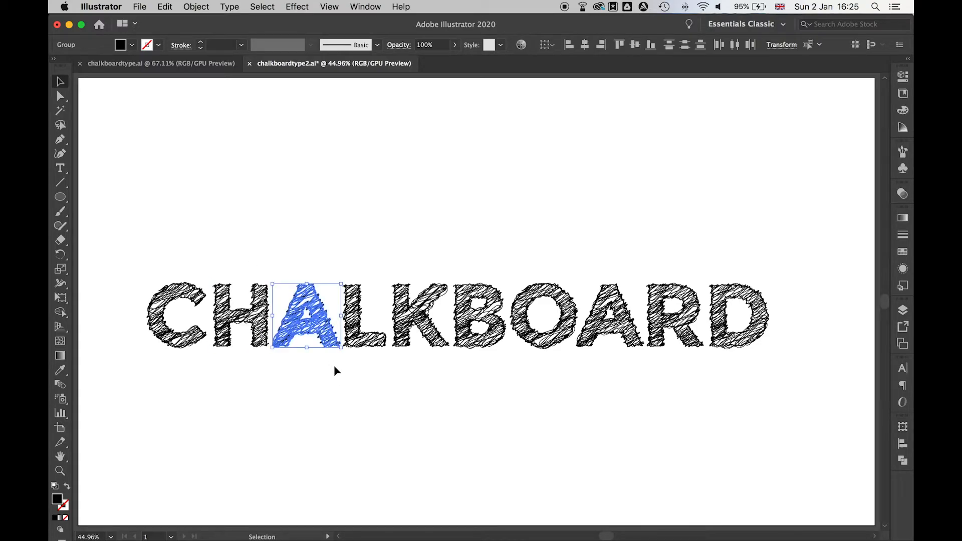
{"action": "left_click", "coordinate": [352, 256]}
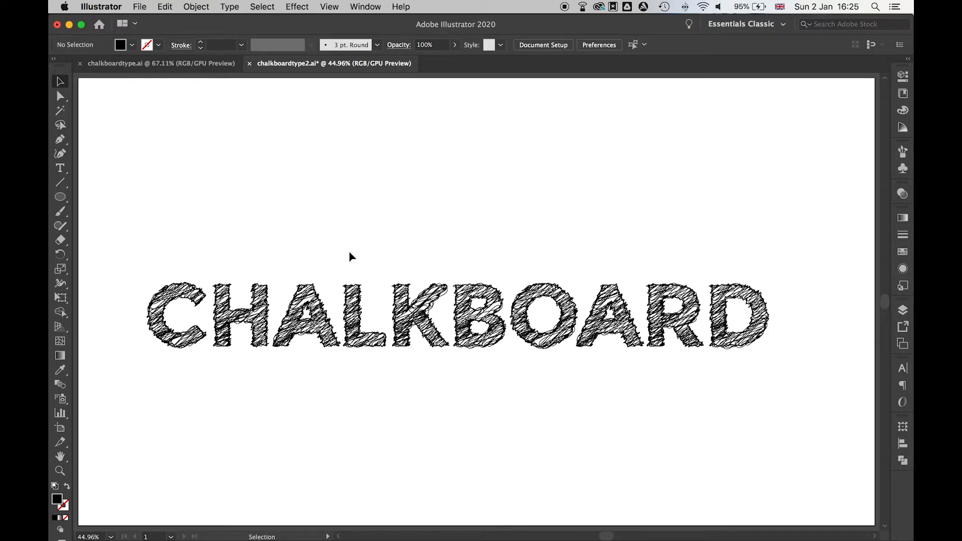
{"action": "mouse_move", "coordinate": [457, 269]}
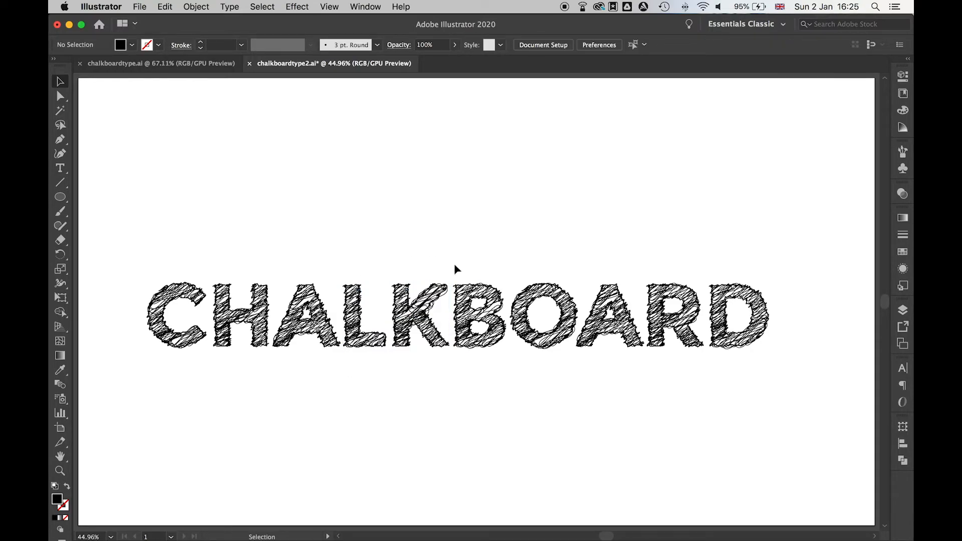
{"action": "mouse_move", "coordinate": [701, 417]}
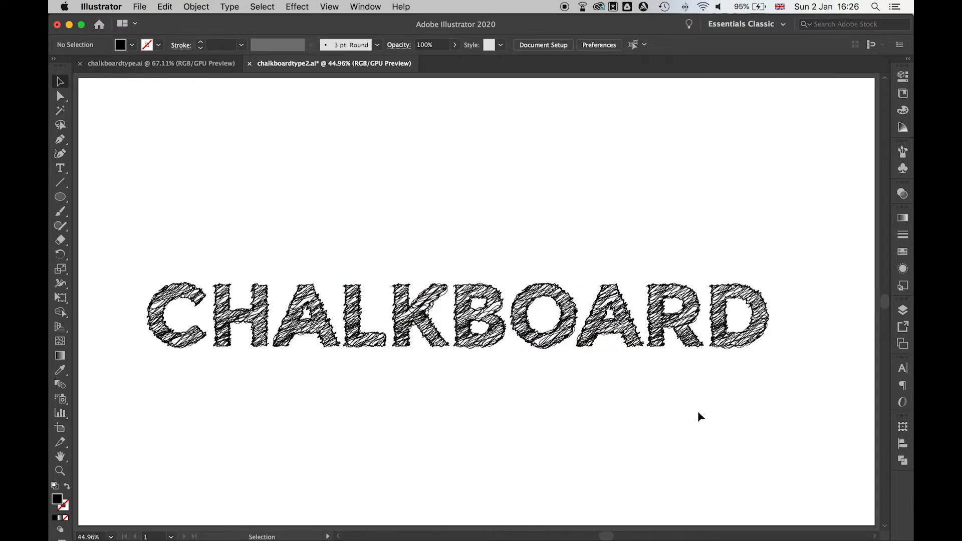
{"action": "mouse_move", "coordinate": [697, 247]}
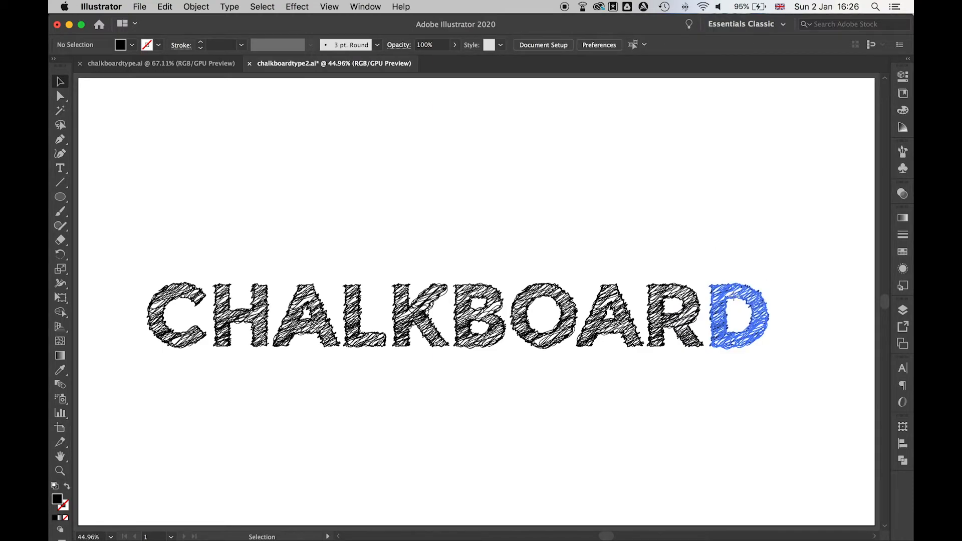
Step: Nudge the D, R, O and B letters slightly out of line
{"action": "left_click", "coordinate": [735, 315]}
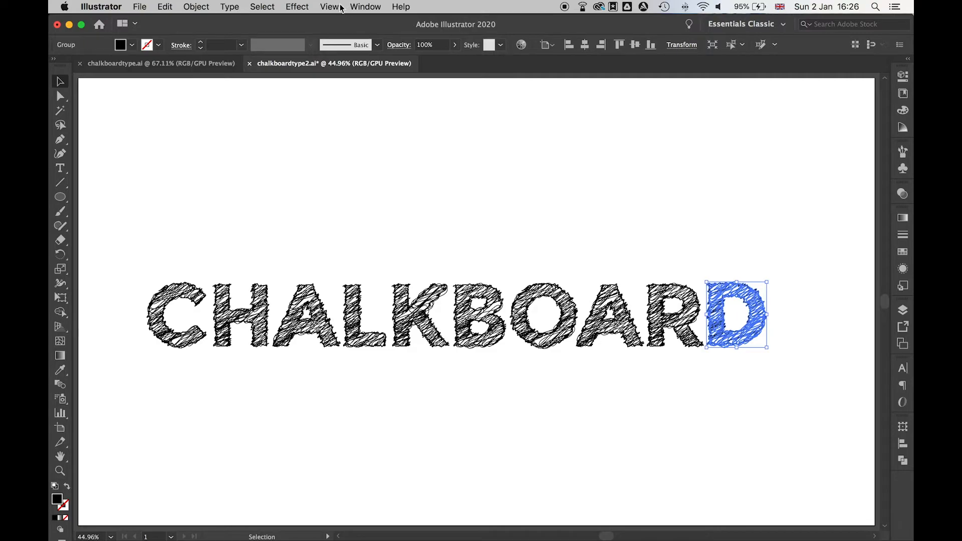
{"action": "left_click", "coordinate": [632, 249]}
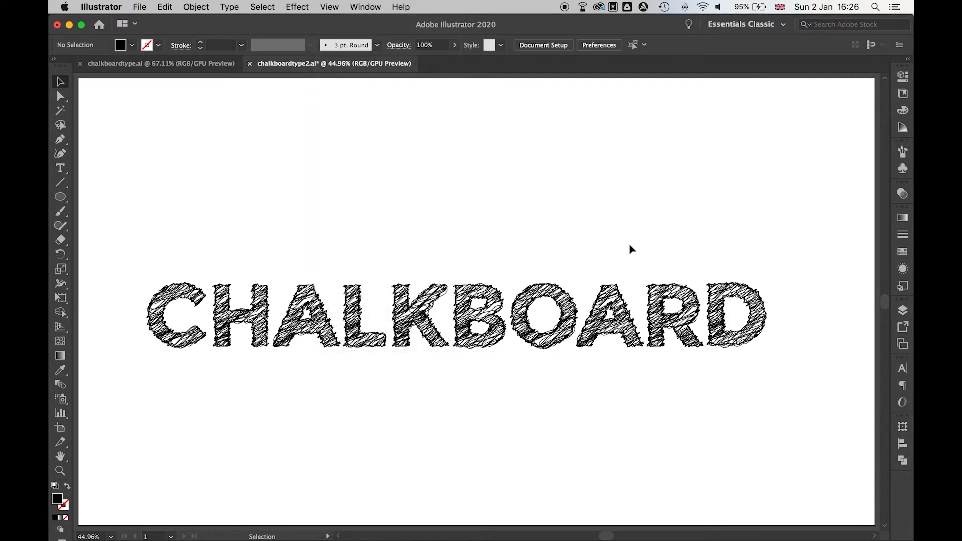
{"action": "left_click", "coordinate": [675, 313]}
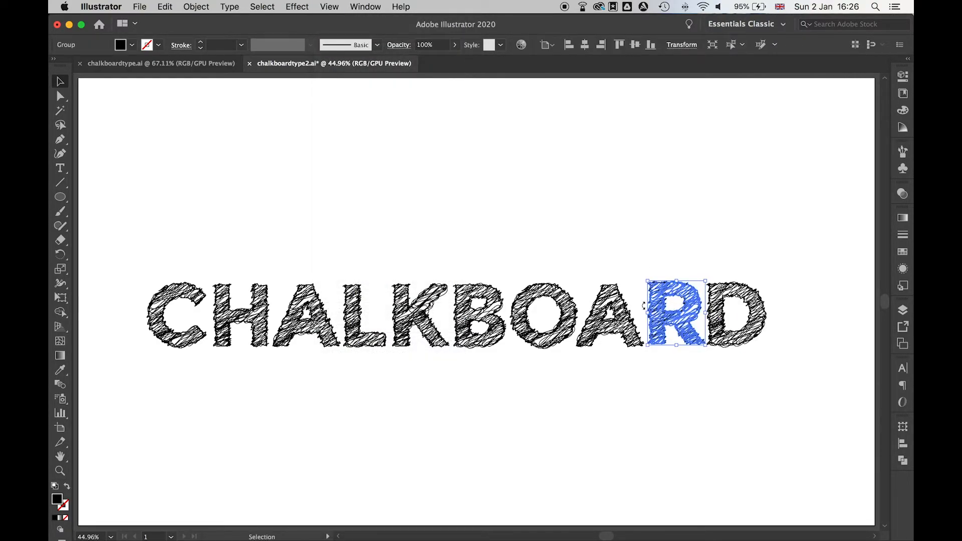
{"action": "left_click", "coordinate": [546, 316]}
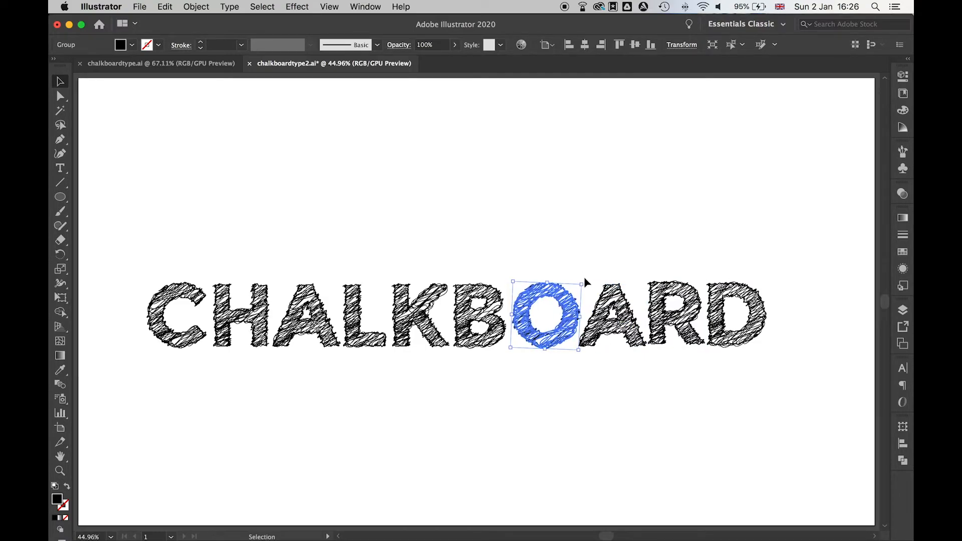
{"action": "left_click", "coordinate": [482, 313]}
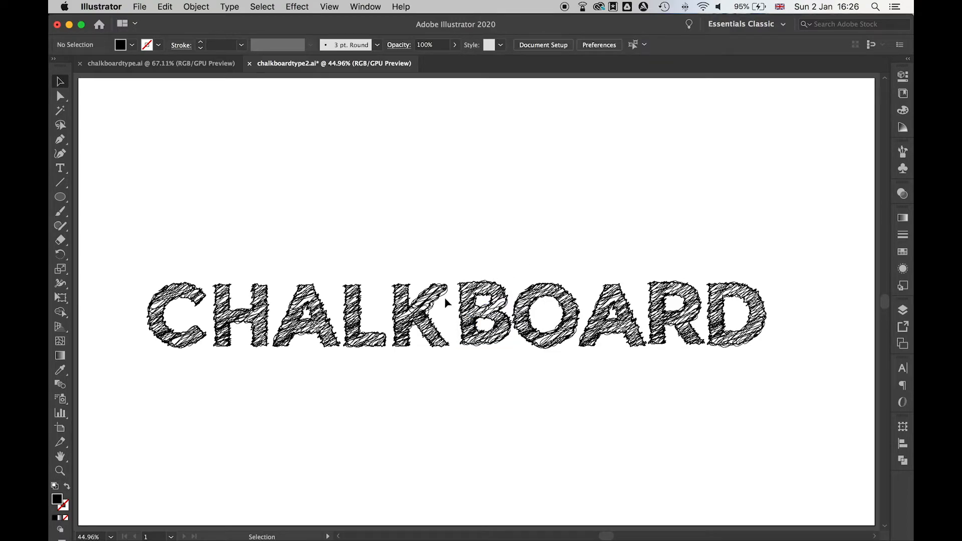
{"action": "left_click", "coordinate": [83, 80]}
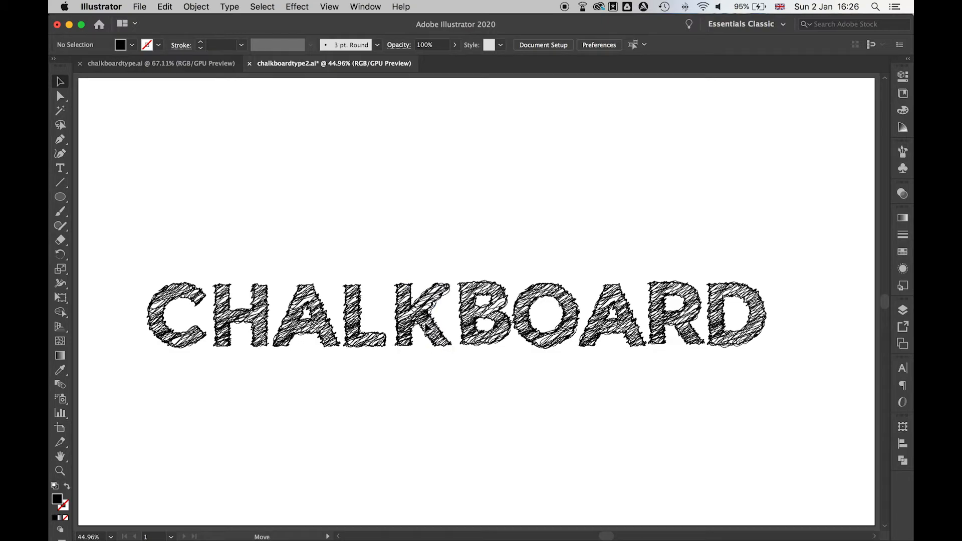
{"action": "mouse_move", "coordinate": [122, 230]}
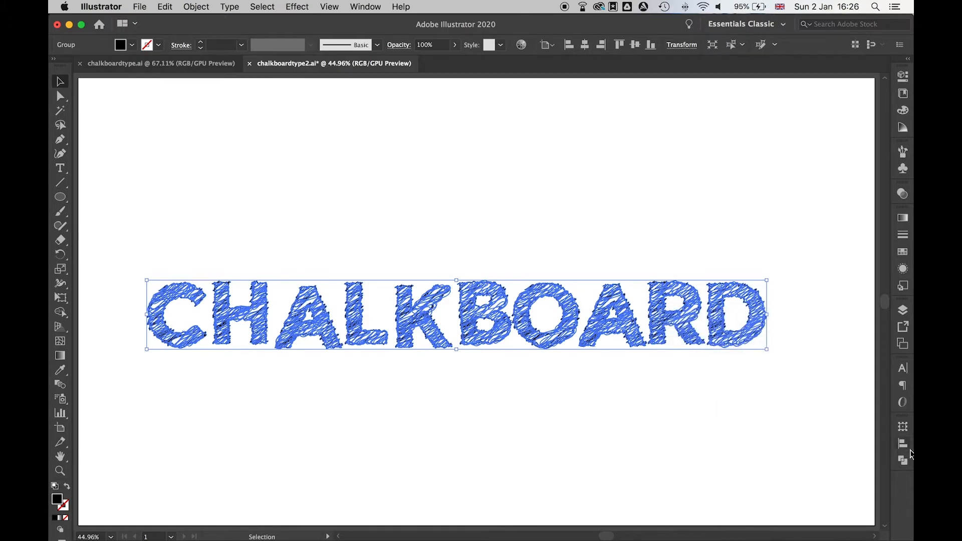
Step: Move the whole CHALKBOARD word slightly right and up toward the artboard centre
{"action": "left_click", "coordinate": [903, 443]}
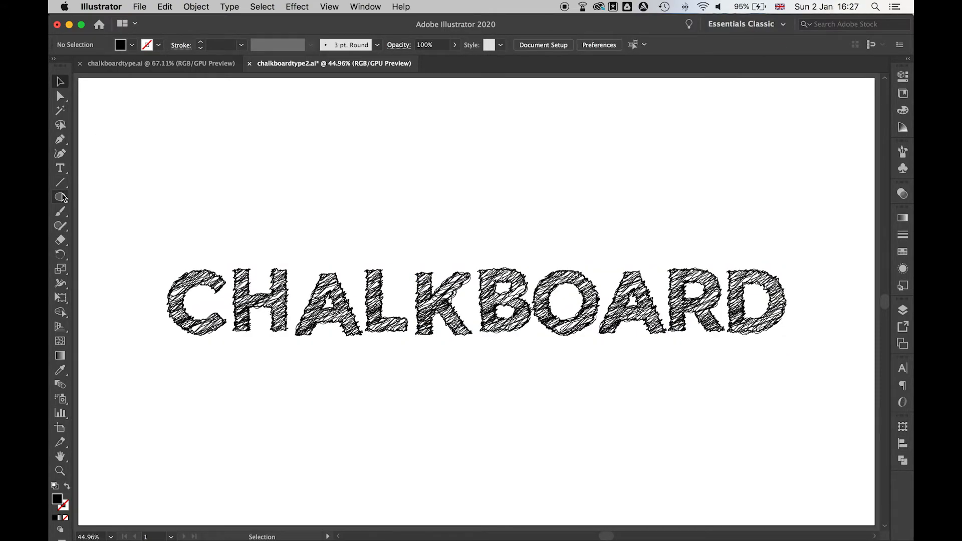
Step: Draw a black rectangle covering the artboard and send it behind the CHALKBOARD lettering
{"action": "left_click", "coordinate": [60, 197]}
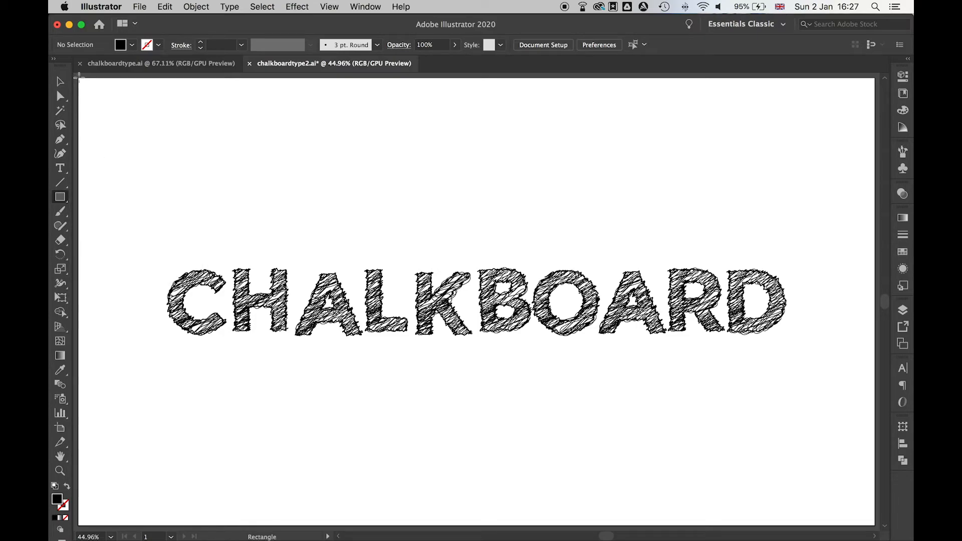
{"action": "left_click", "coordinate": [330, 7]}
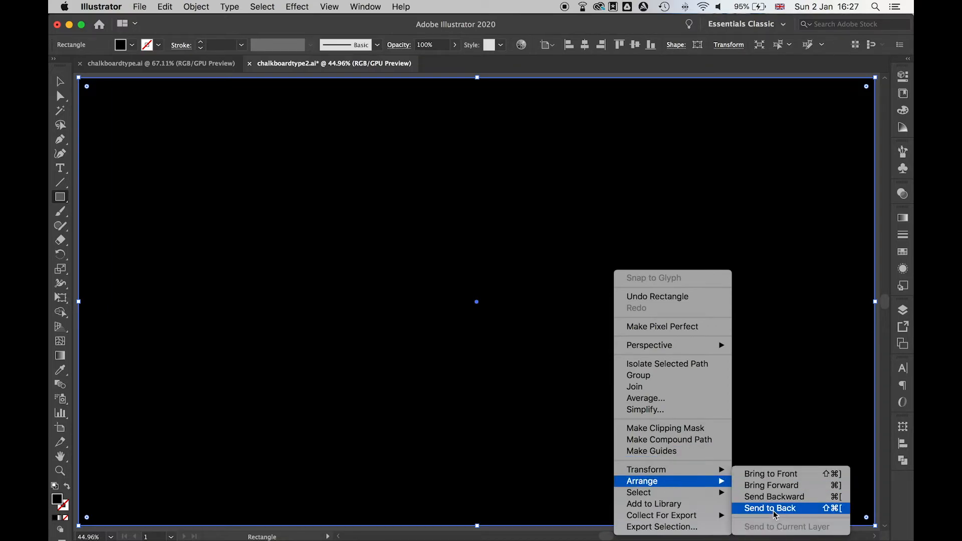
{"action": "left_click", "coordinate": [196, 7]}
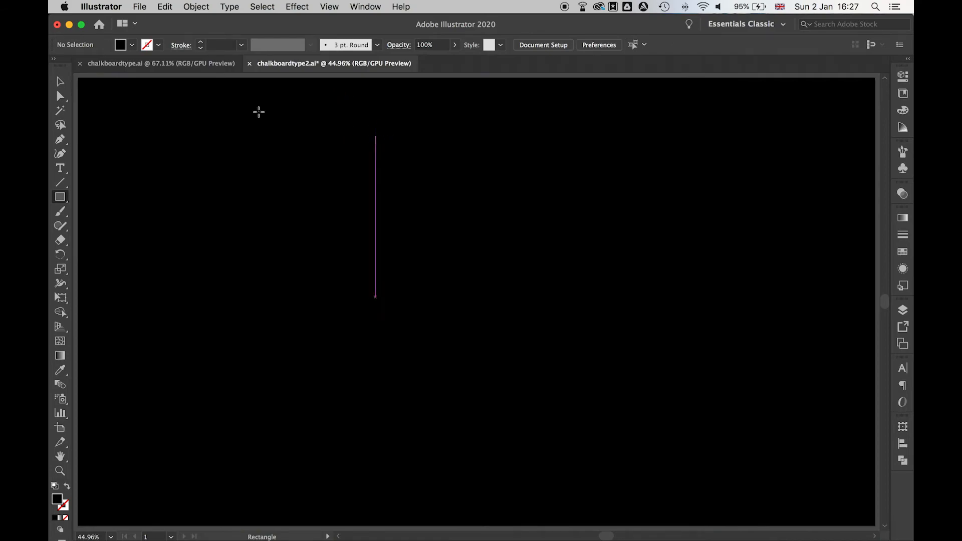
{"action": "left_click", "coordinate": [60, 80]}
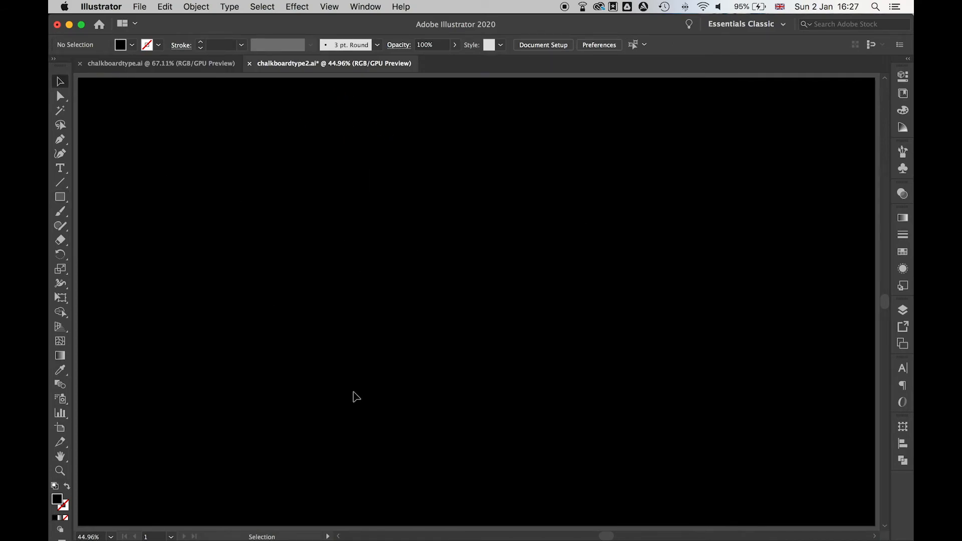